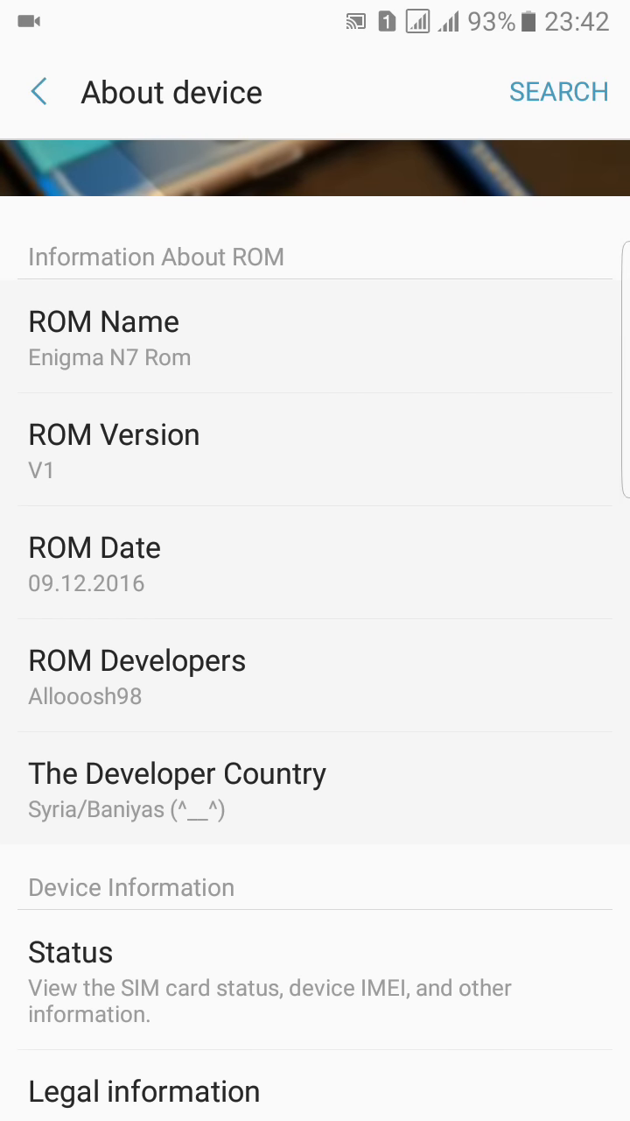
Read through the About device page with the Enigma N7 ROM details, then leave it.
scroll(down, 3)
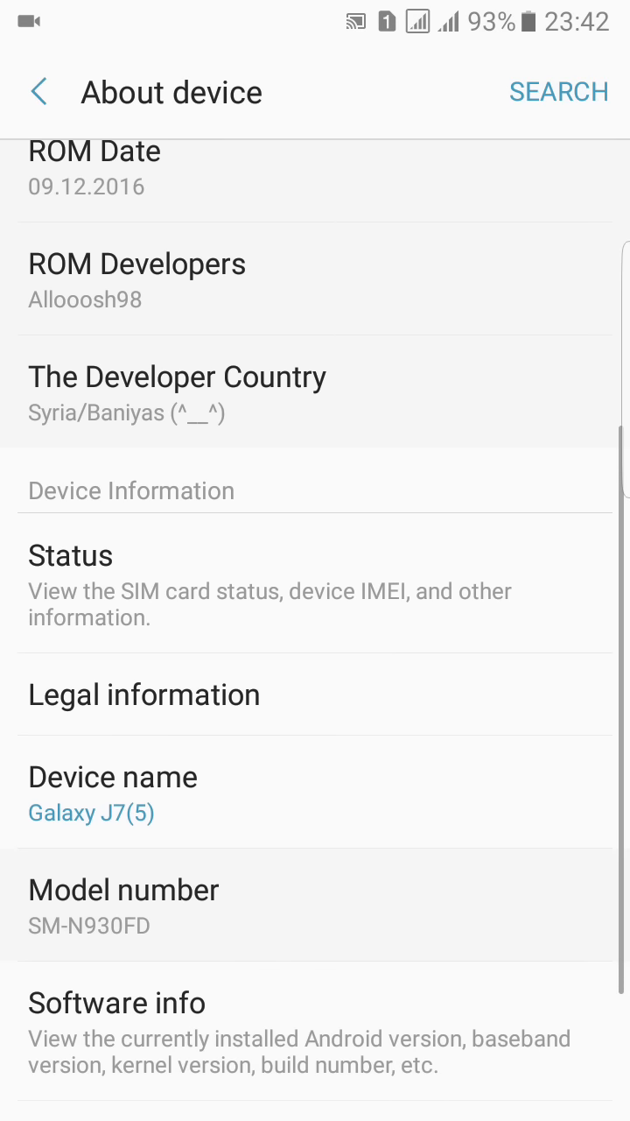
scroll(down, 3)
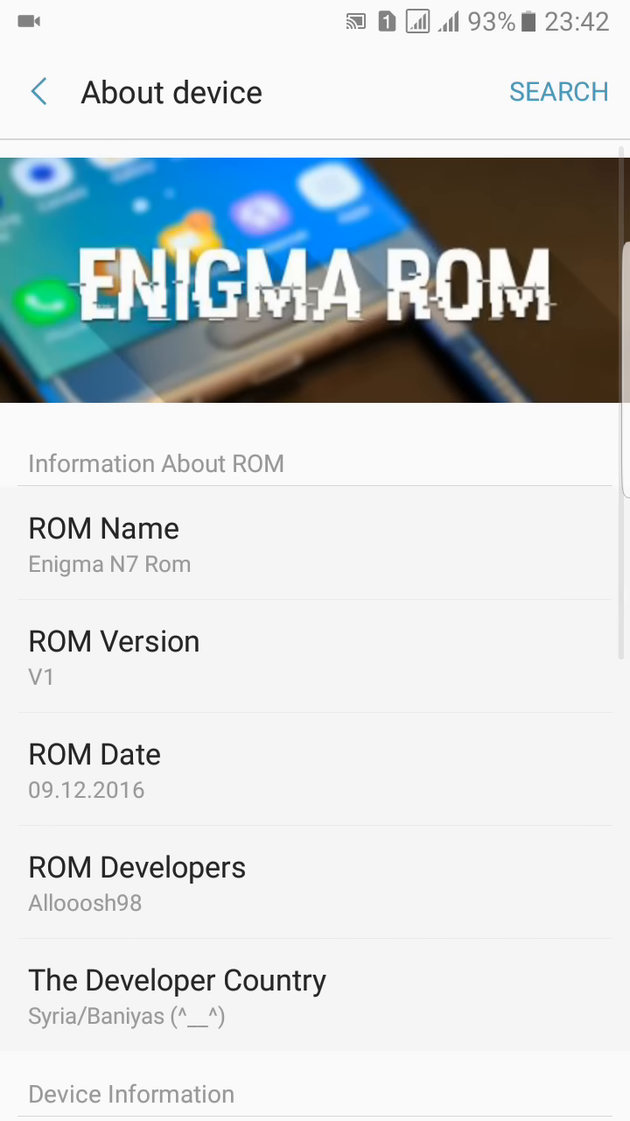
click(38, 91)
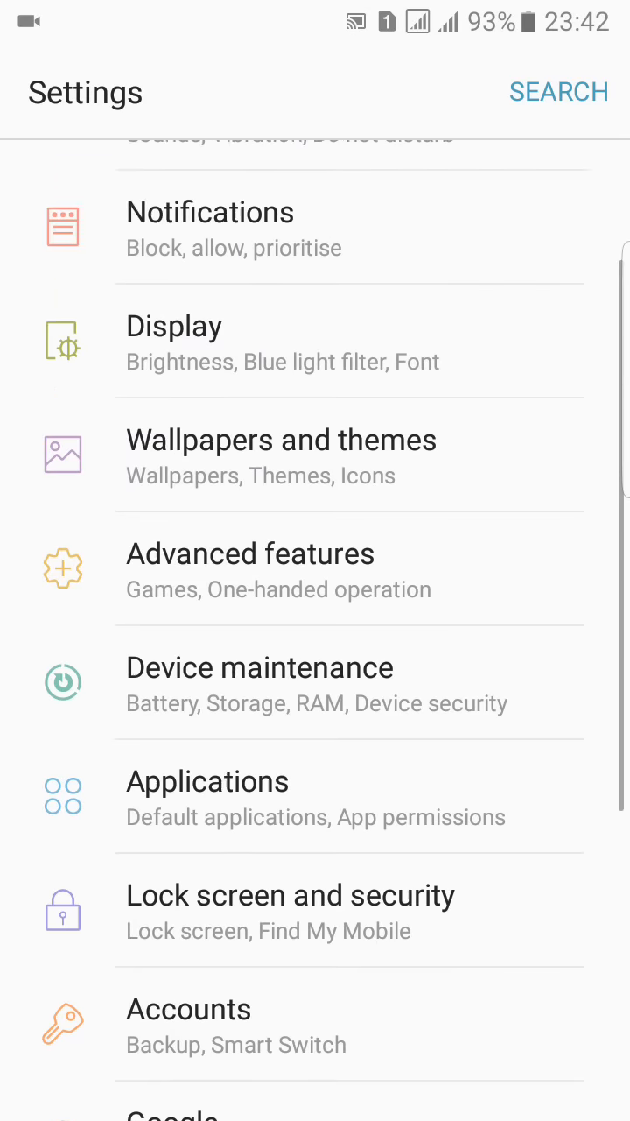
Browse down through the main Settings list.
scroll(down, 3)
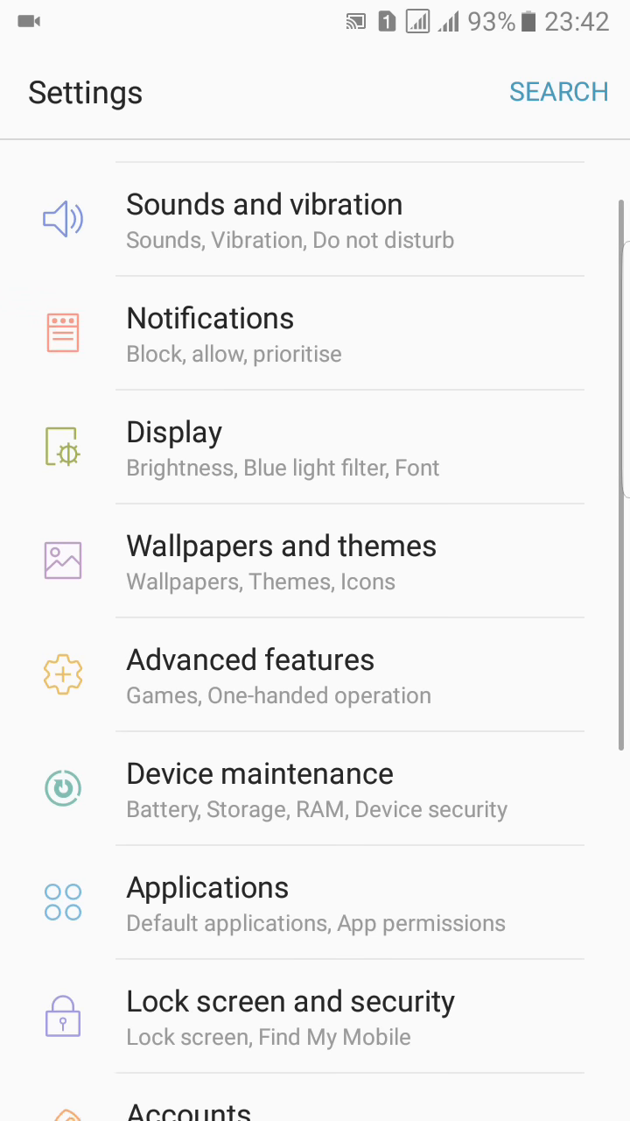
scroll(down, 3)
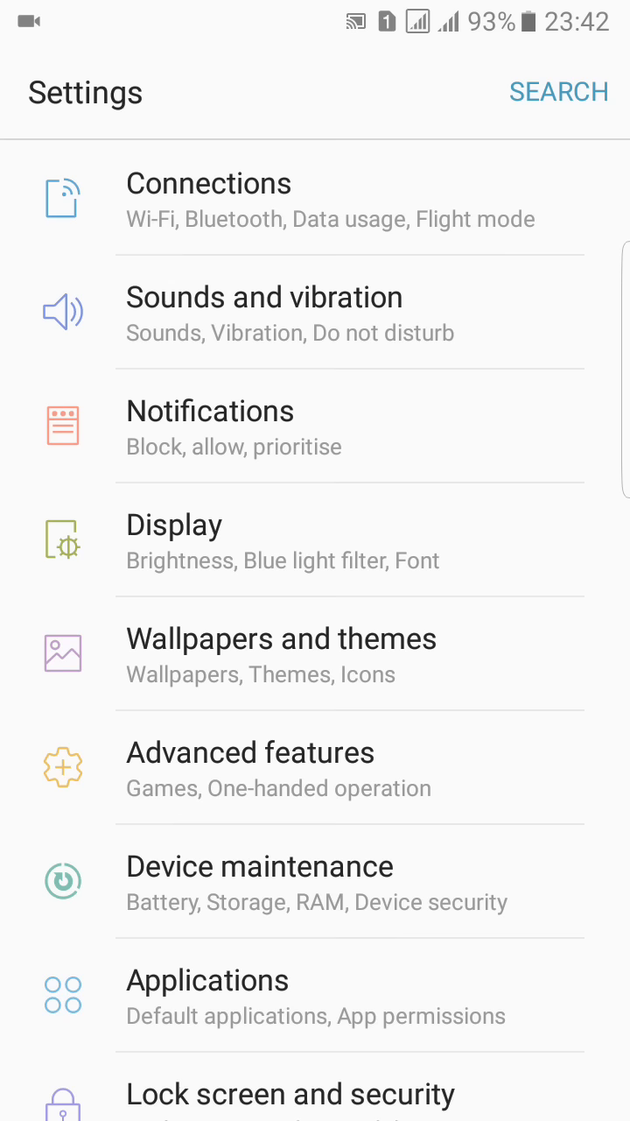
scroll(down, 3)
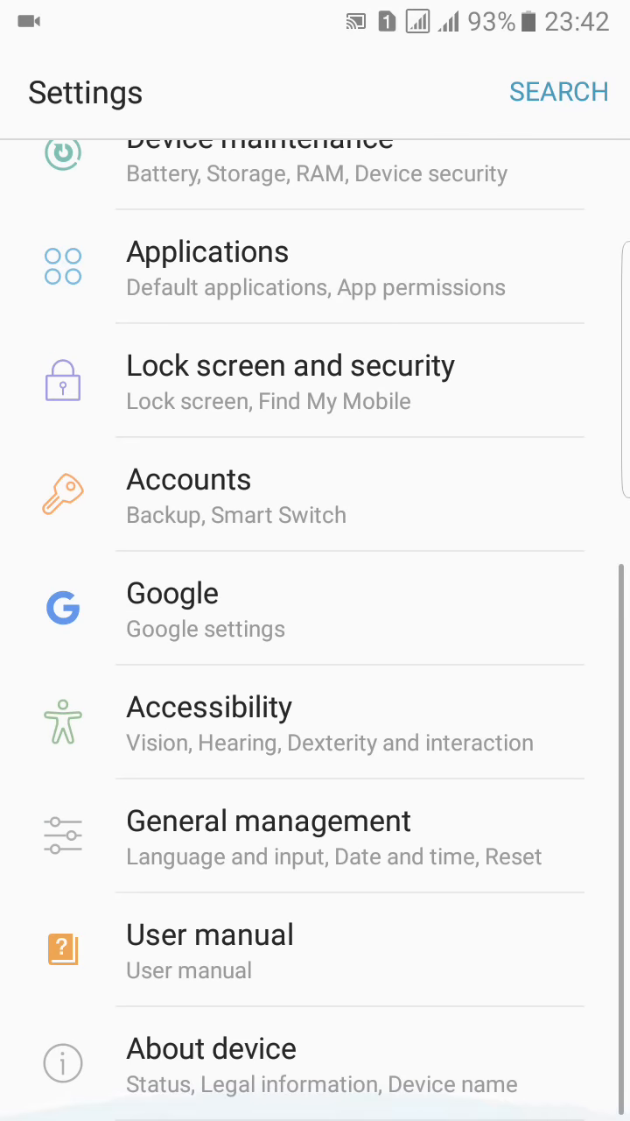
Leave Settings for the Samsung launcher home screen.
key(HOME)
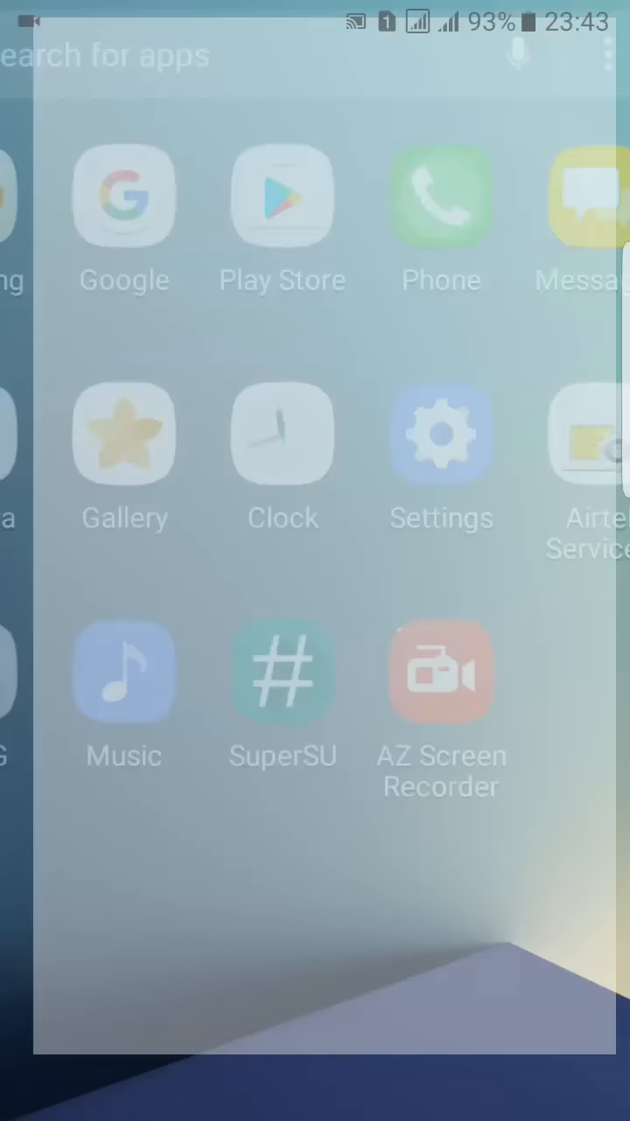
click(582, 194)
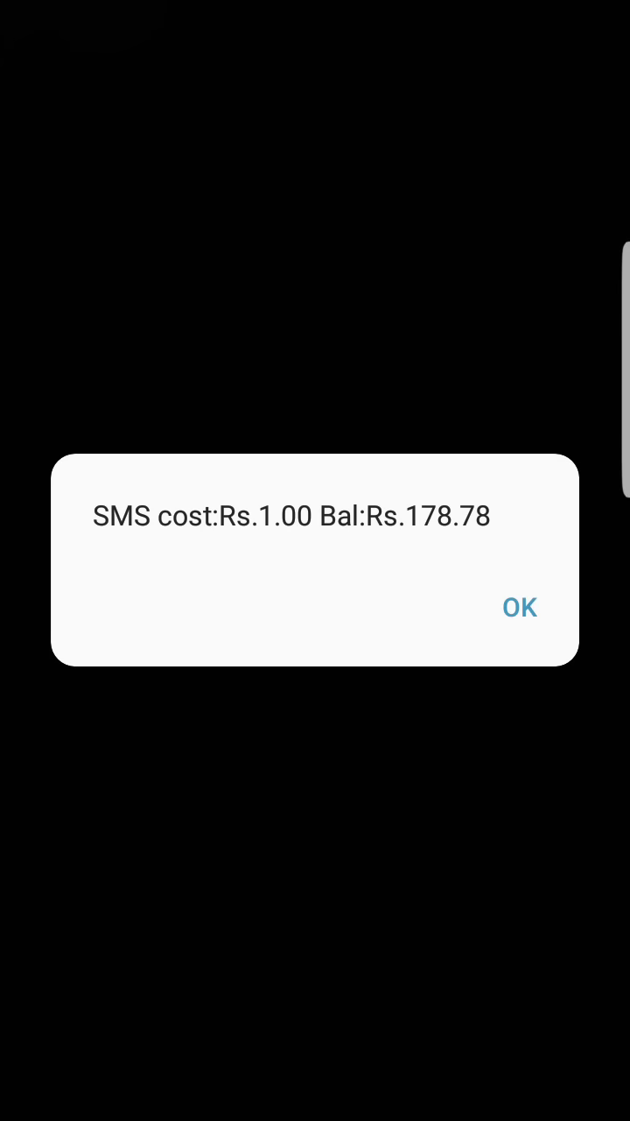
click(520, 606)
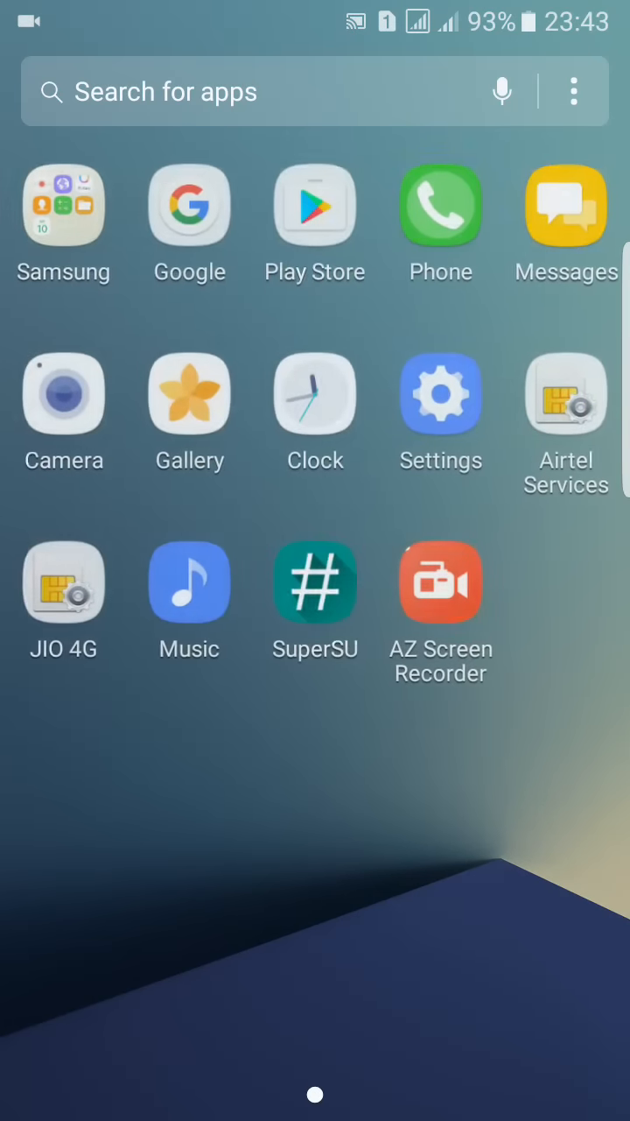
Relaunch Settings and look through the Sounds and vibration page, returning to the main list.
click(442, 394)
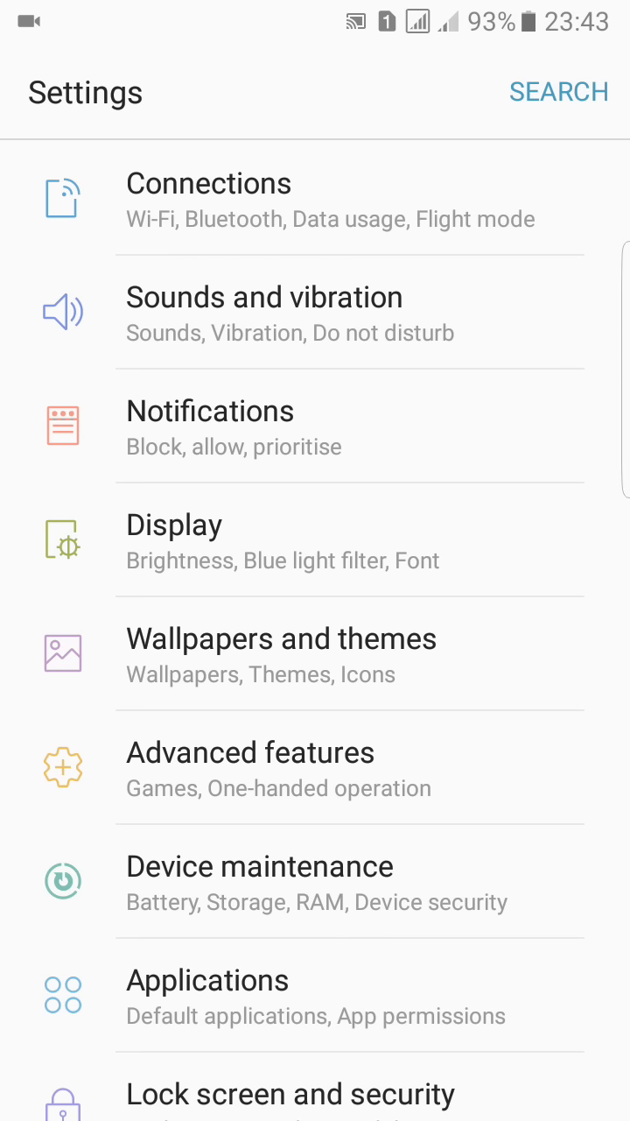
click(209, 182)
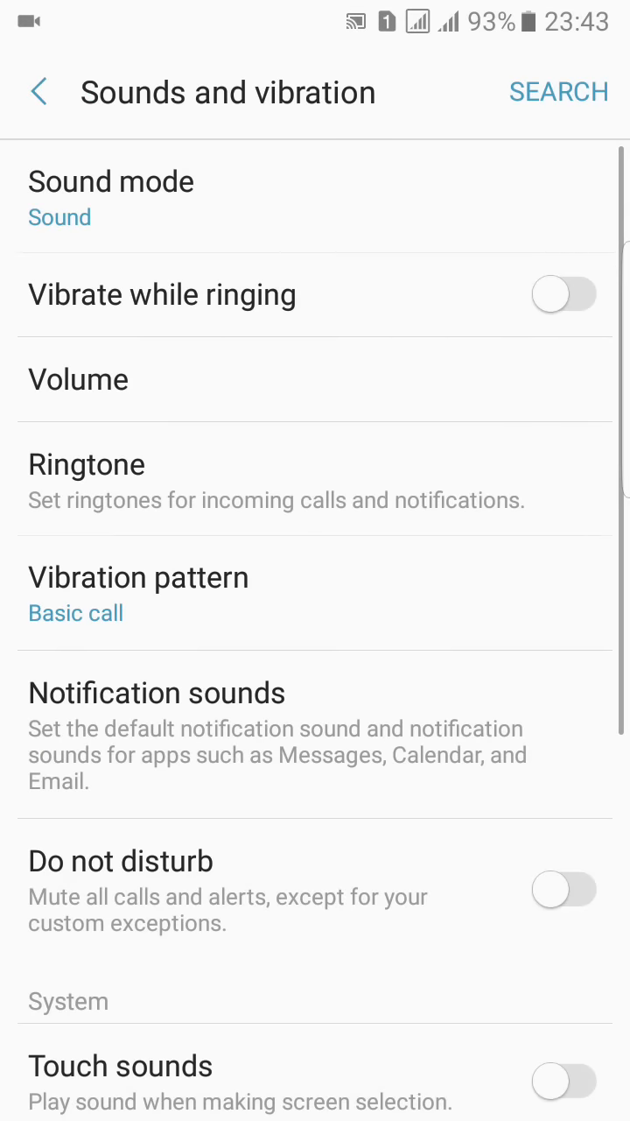
scroll(down, 3)
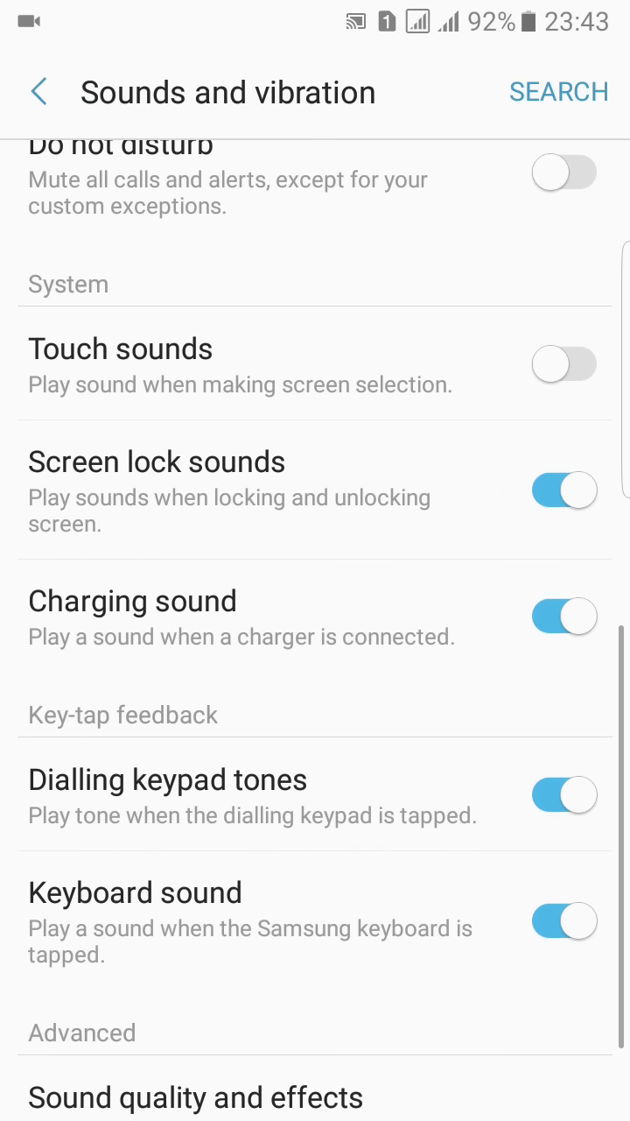
click(42, 91)
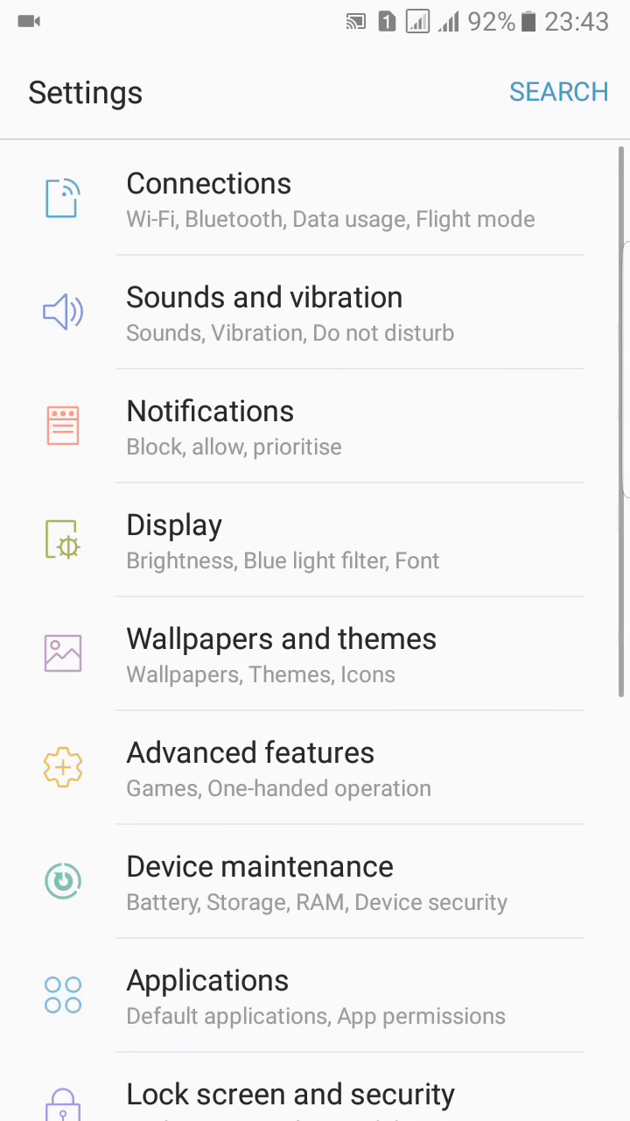
Look through the Notifications page, returning to the main Settings list.
click(210, 409)
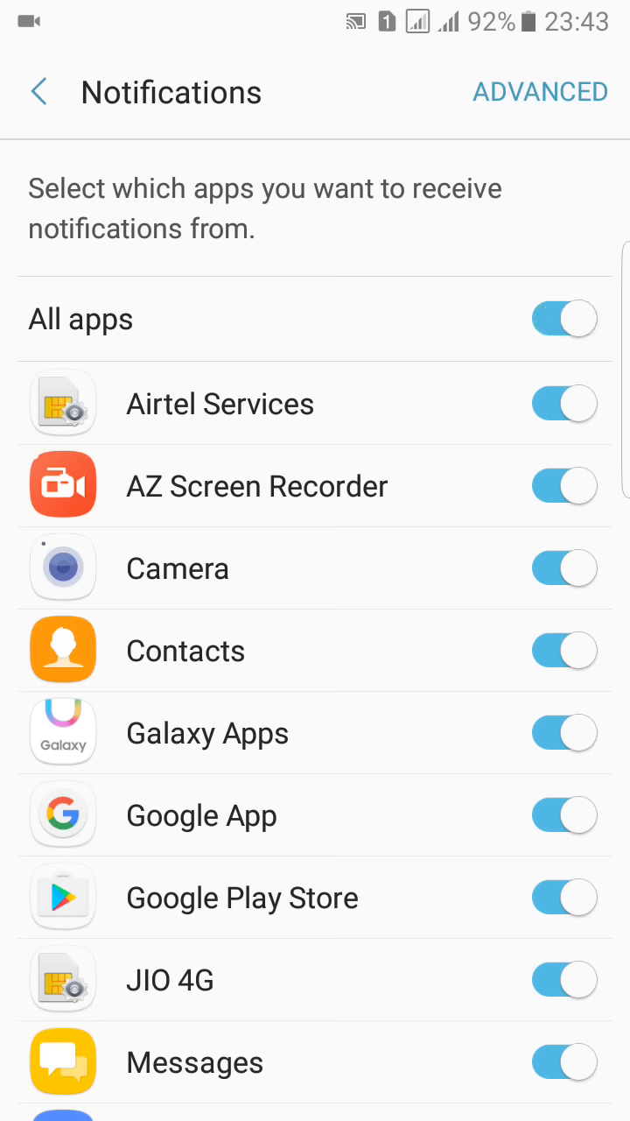
scroll(down, 3)
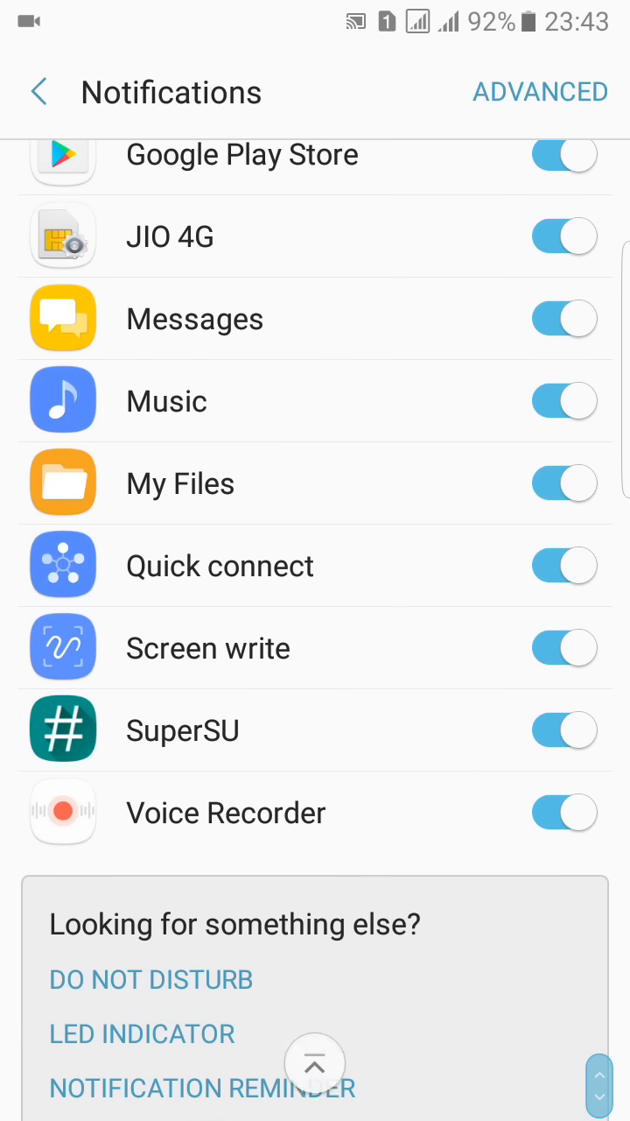
click(38, 91)
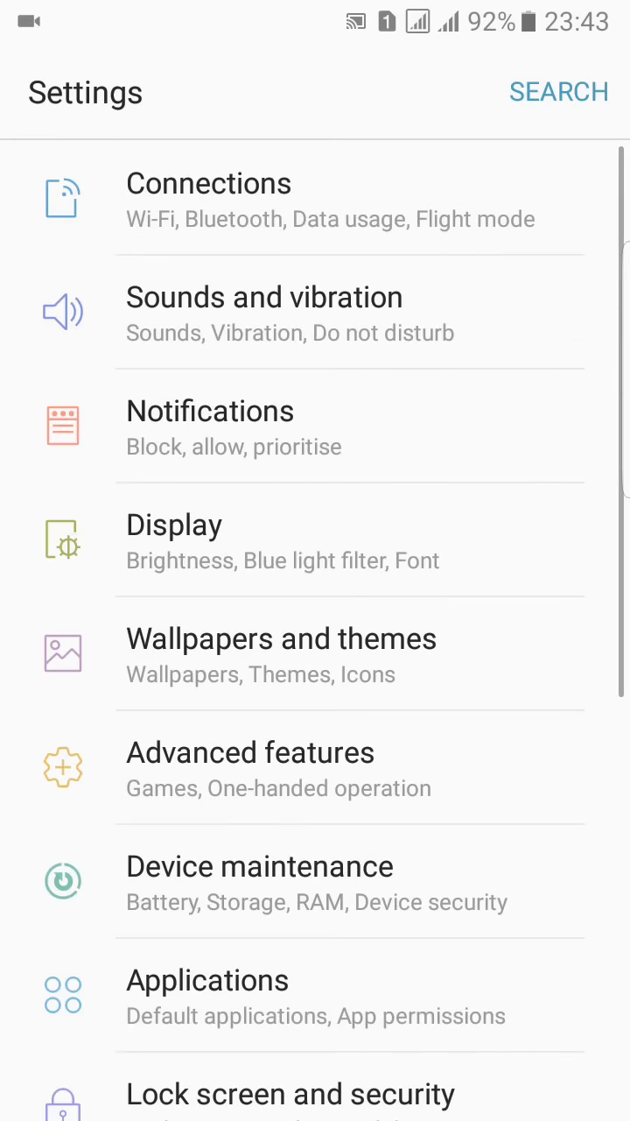
Expand the quick settings toggles, then jump from there to the Display settings page.
click(176, 526)
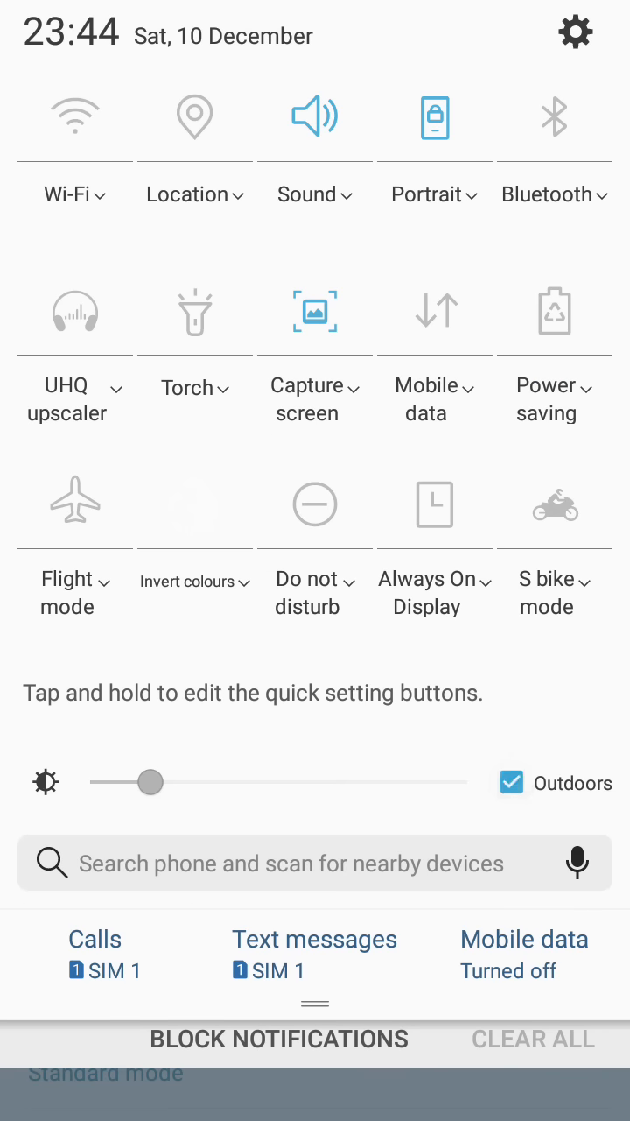
click(511, 781)
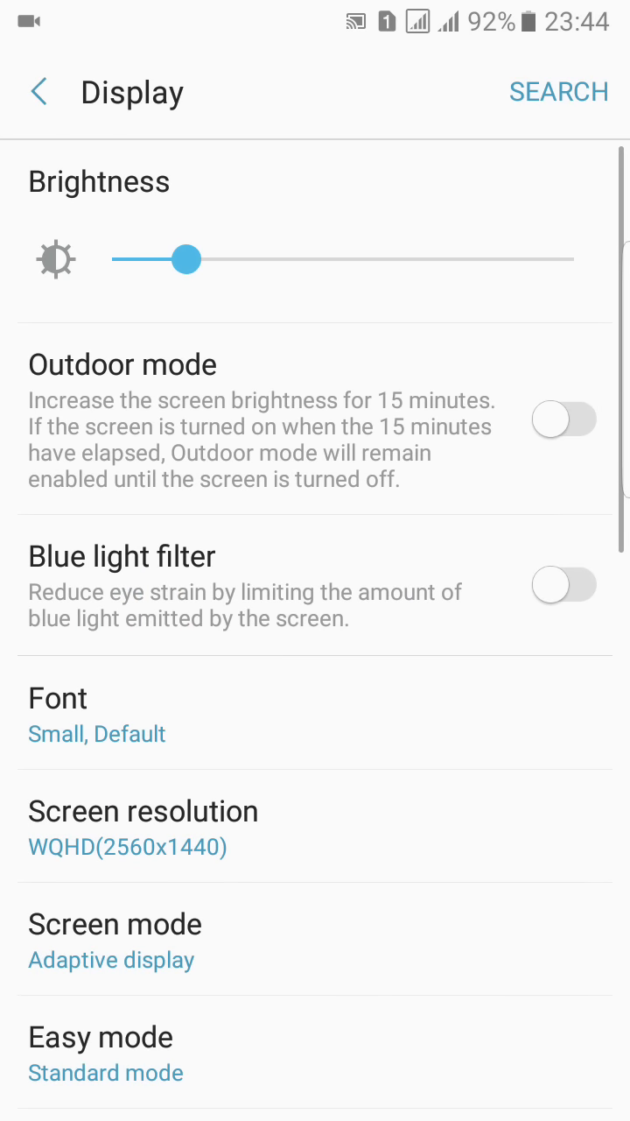
Visit the Blue light filter page from Display and come back.
scroll(down, 3)
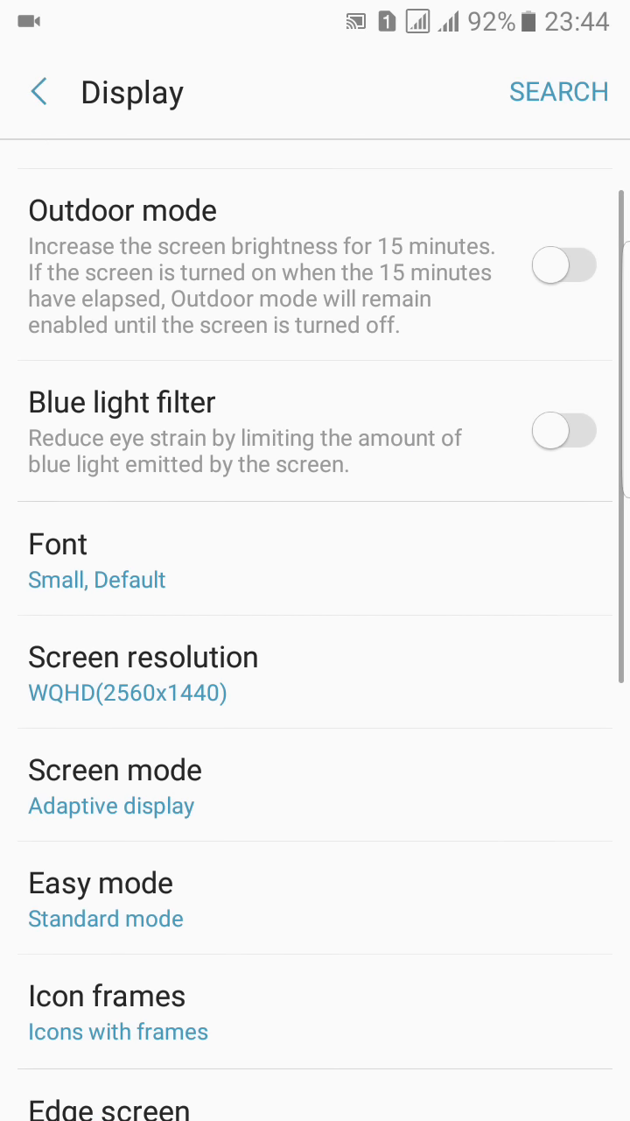
click(122, 403)
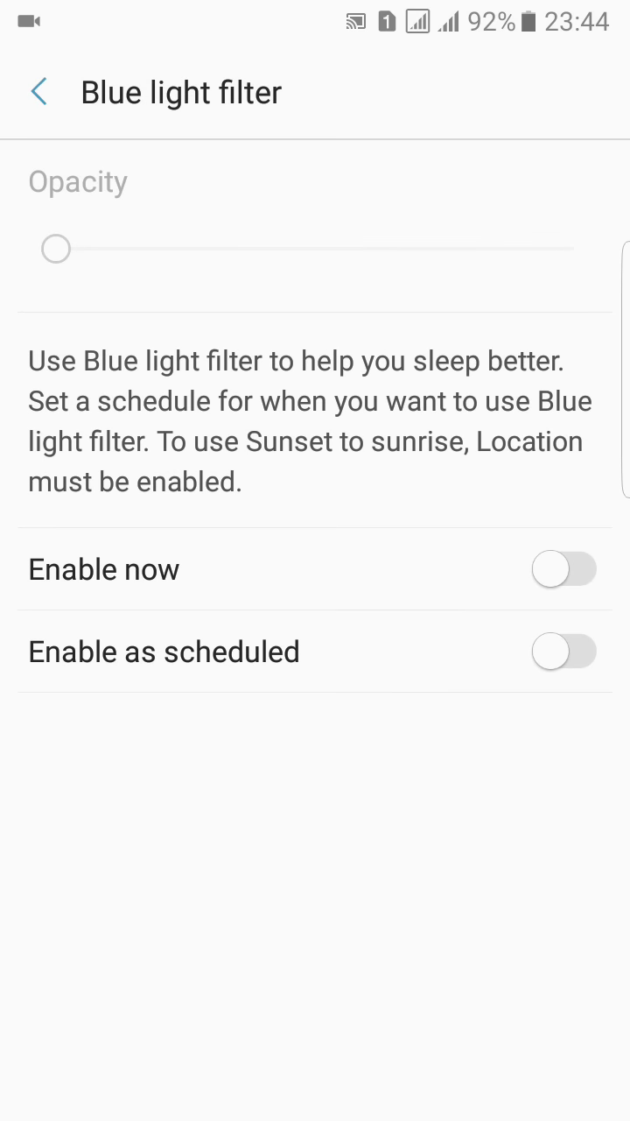
click(39, 91)
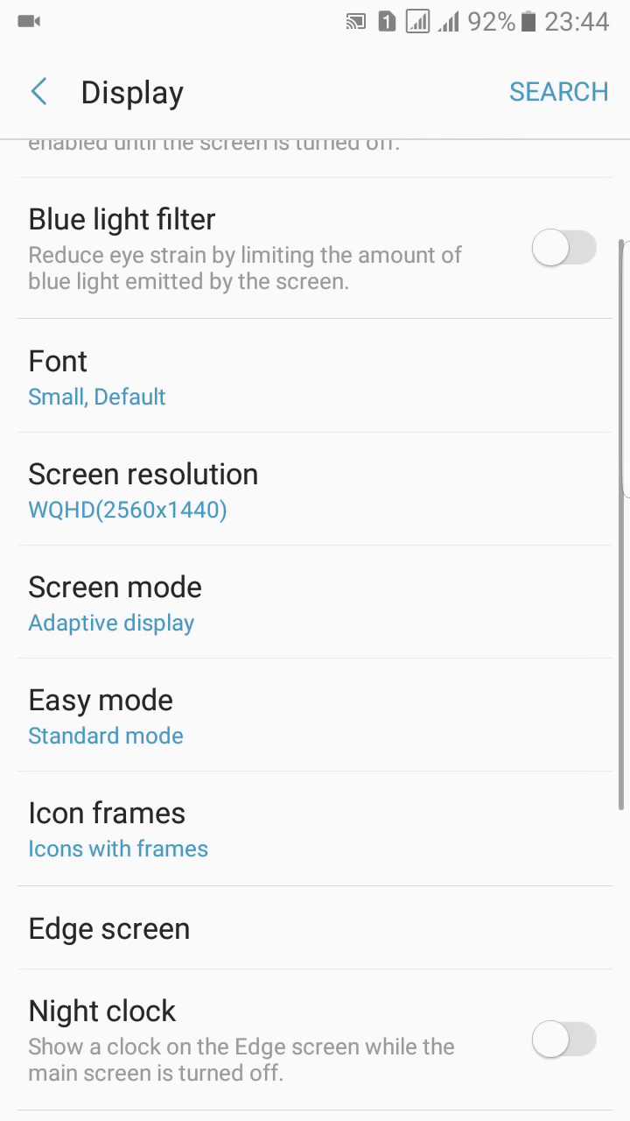
In Screen resolution, slide between FHD and HD, then return to the Settings list.
click(56, 360)
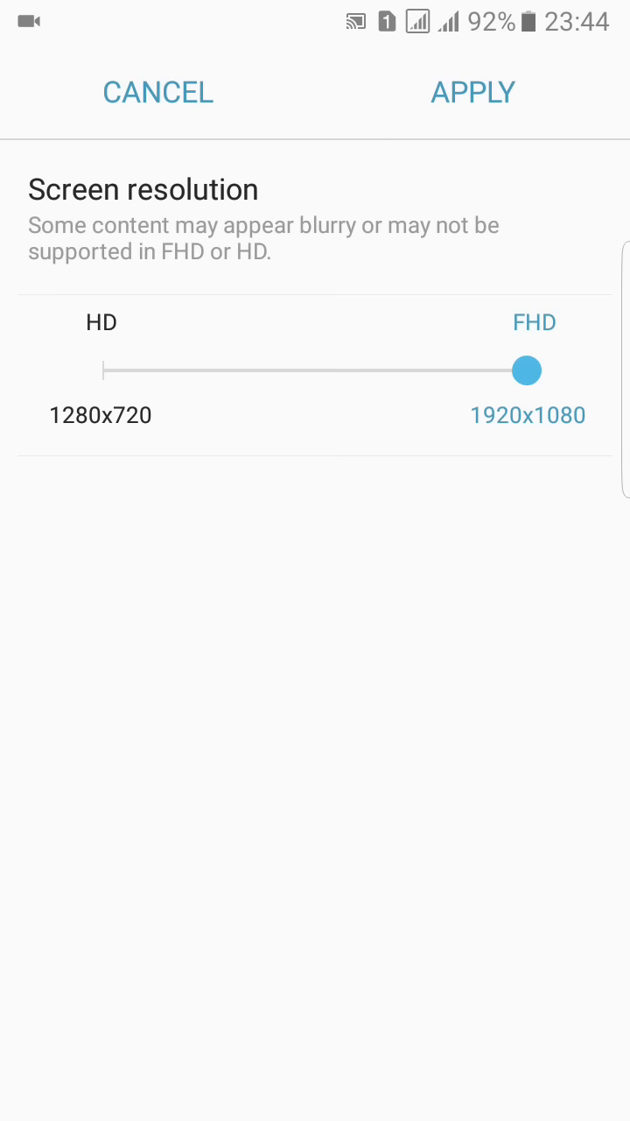
drag(529, 371, 102, 371)
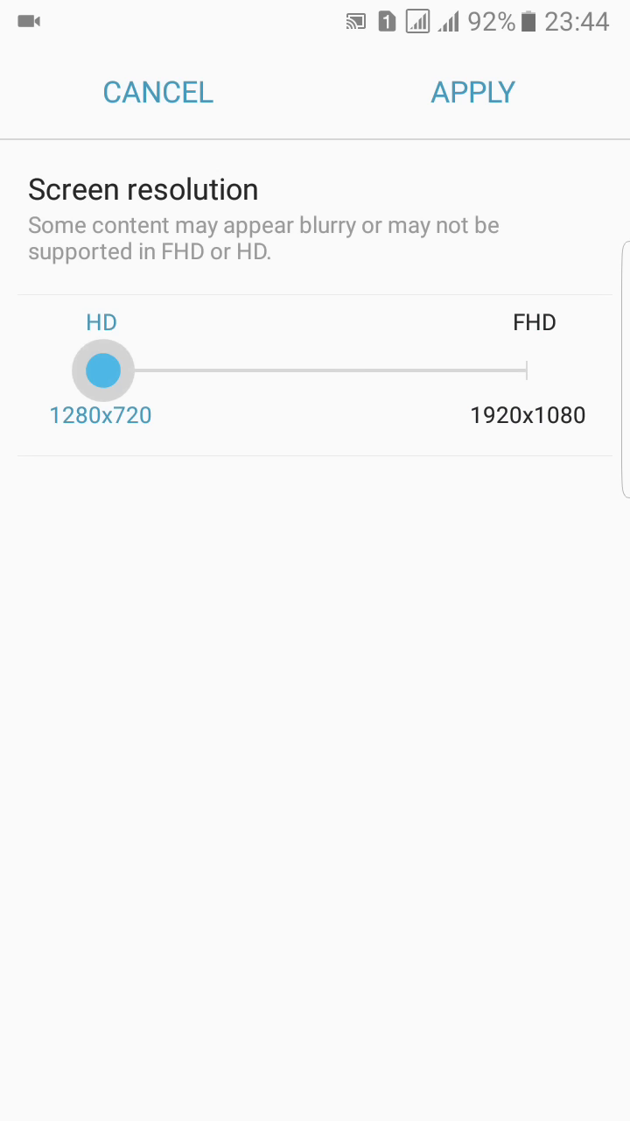
drag(99, 368, 526, 367)
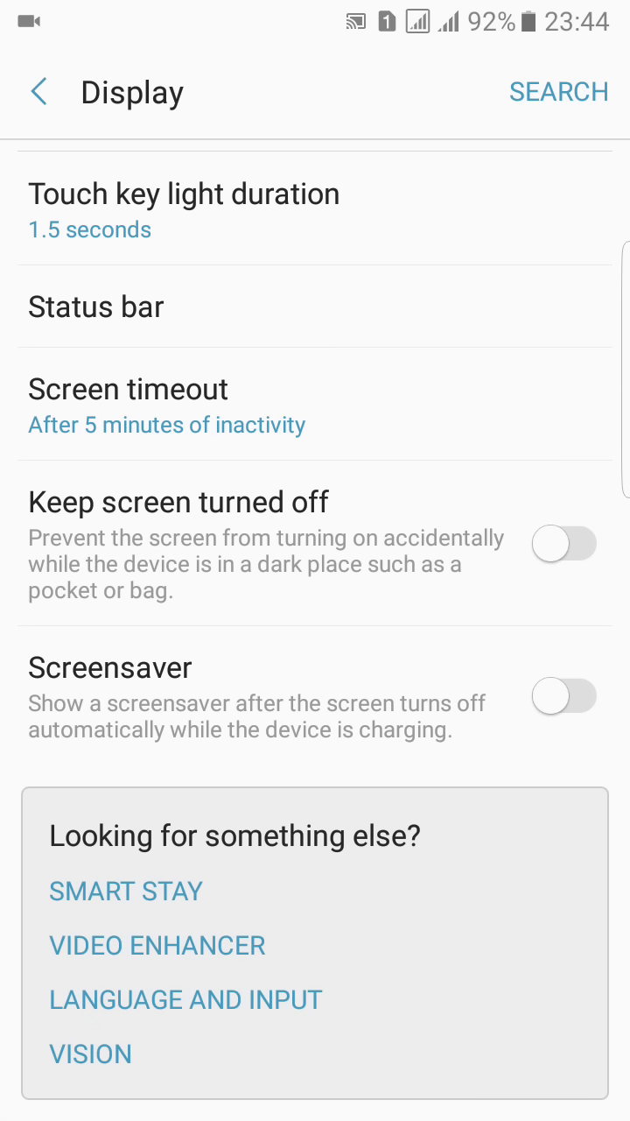
click(38, 91)
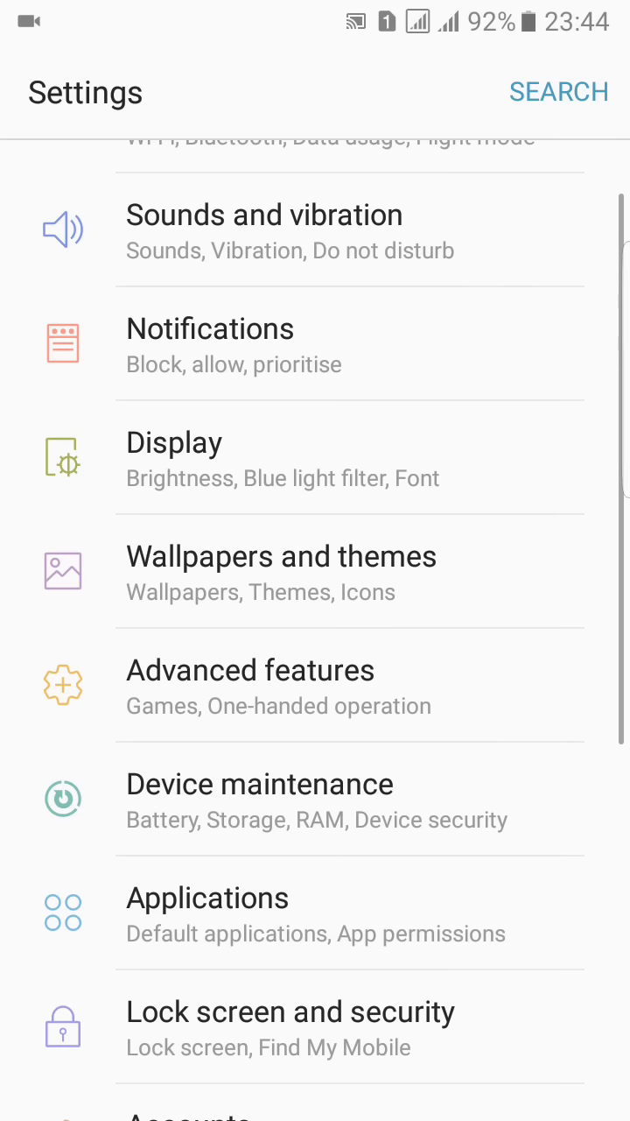
click(280, 557)
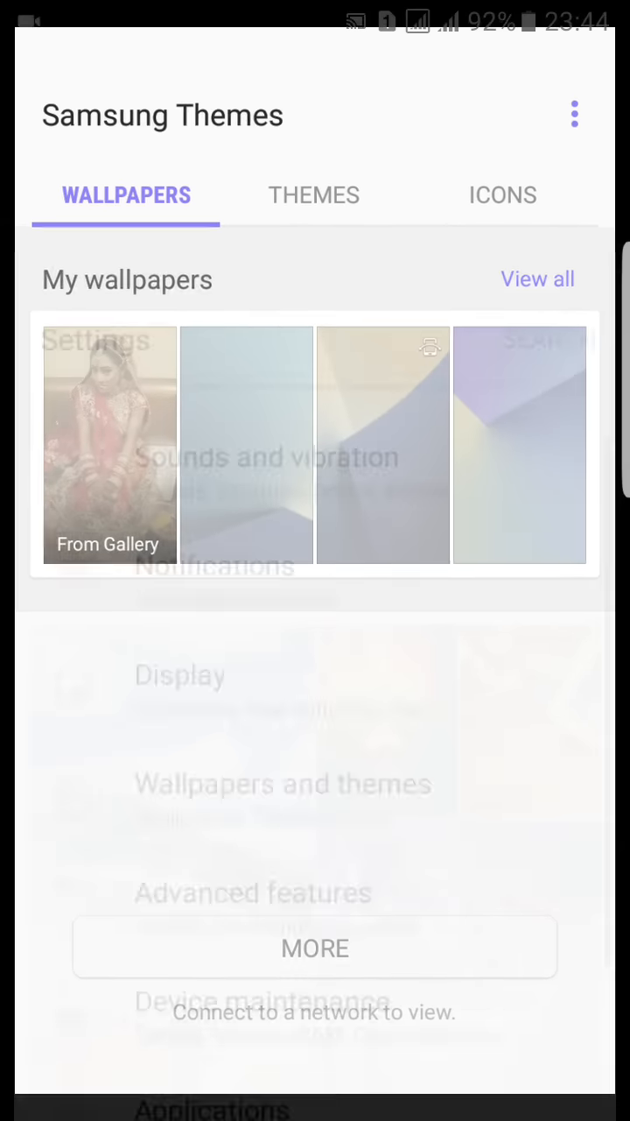
key(back)
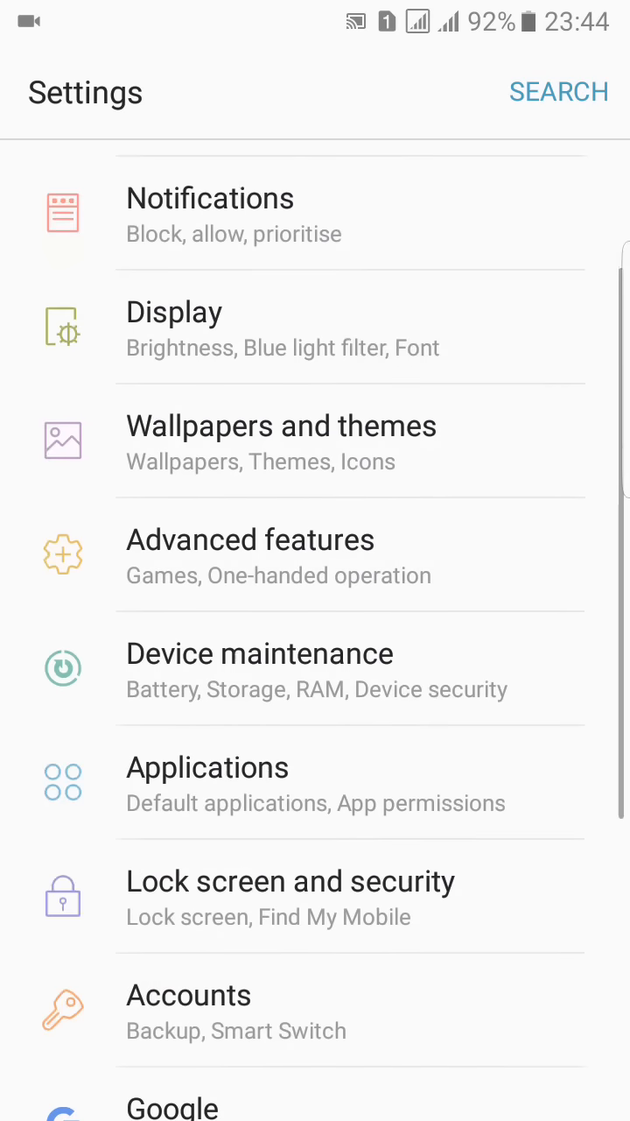
click(251, 539)
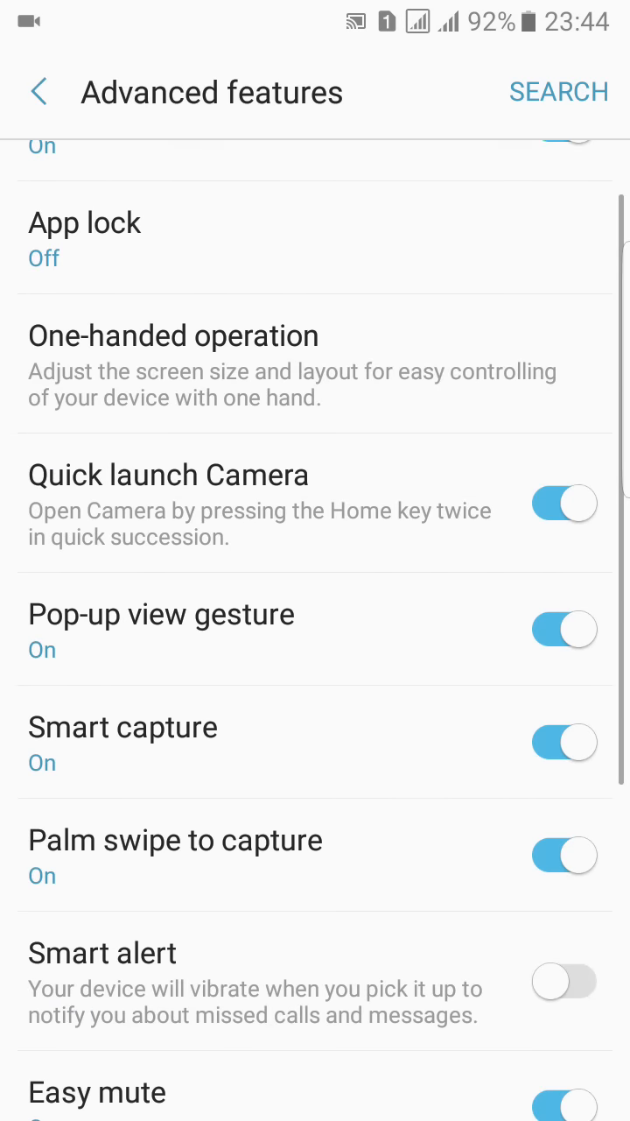
scroll(down, 3)
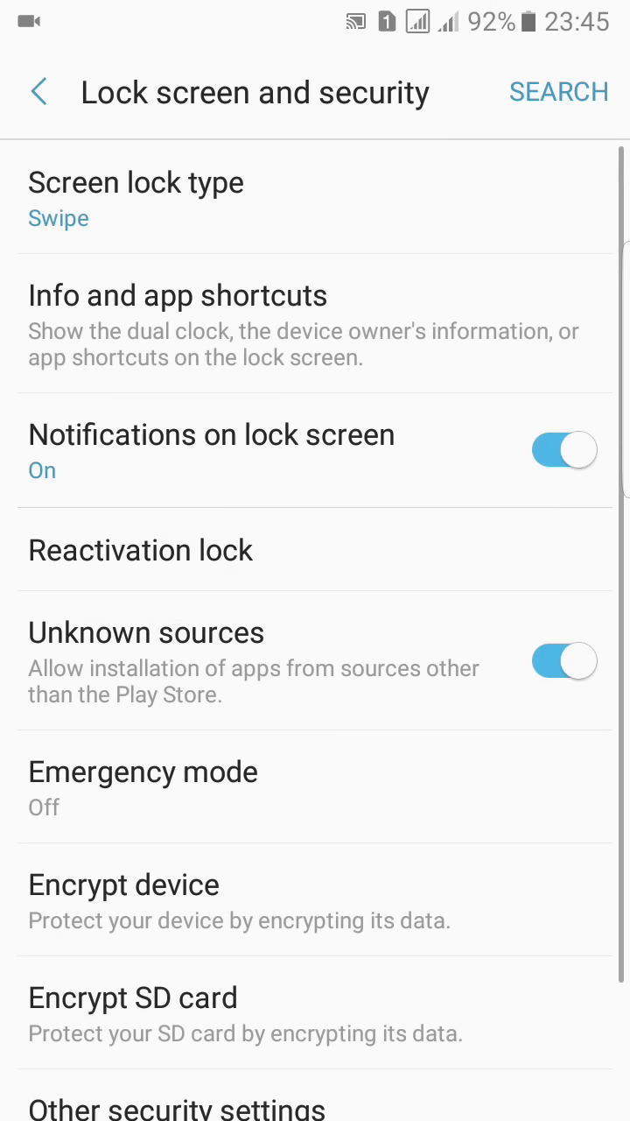
click(35, 92)
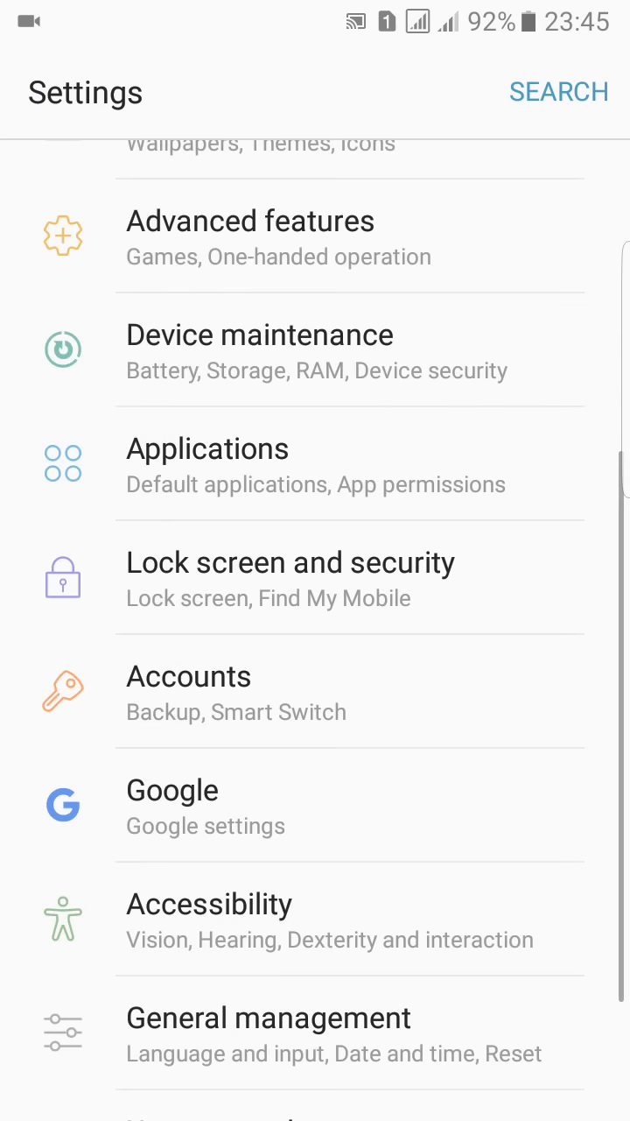
Glance at the Accounts page, back out, and go into the Accessibility settings.
scroll(down, 3)
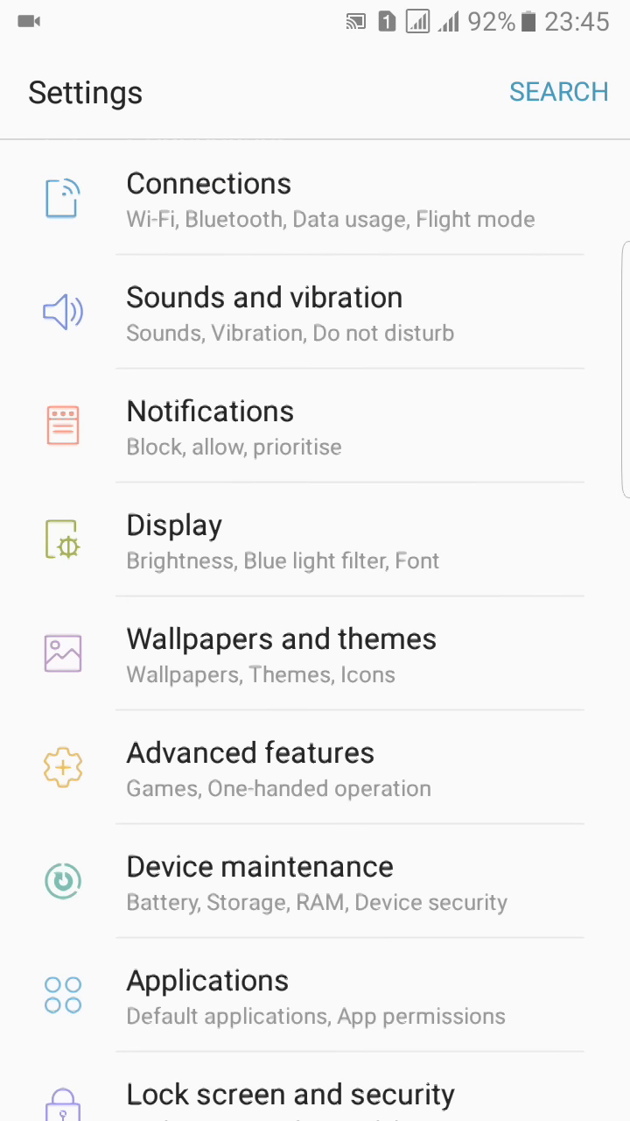
scroll(down, 3)
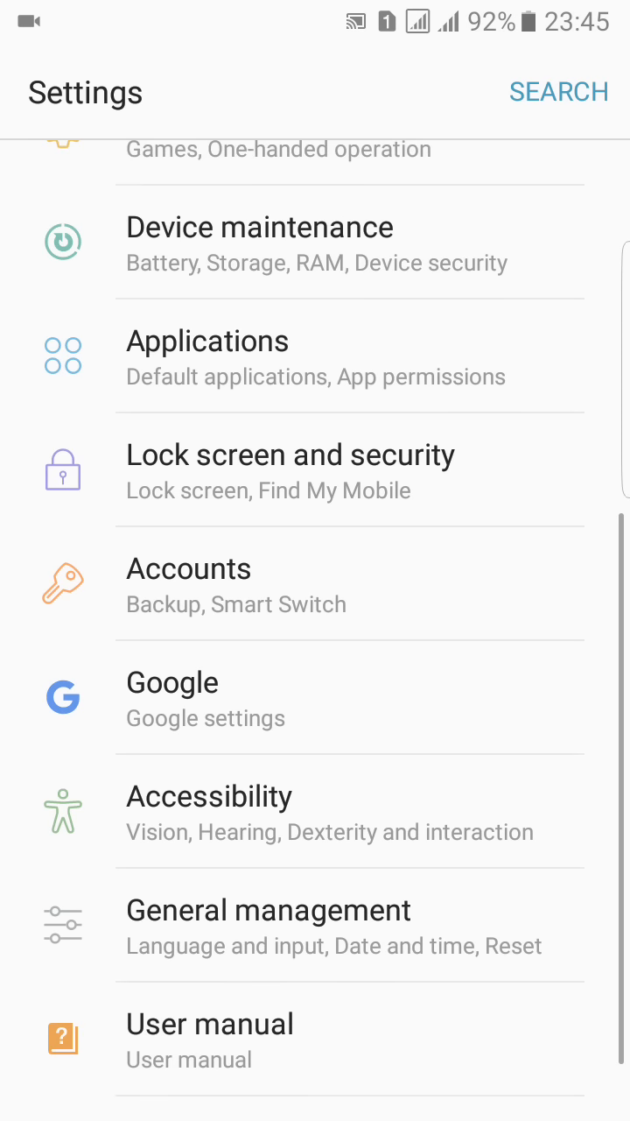
click(189, 568)
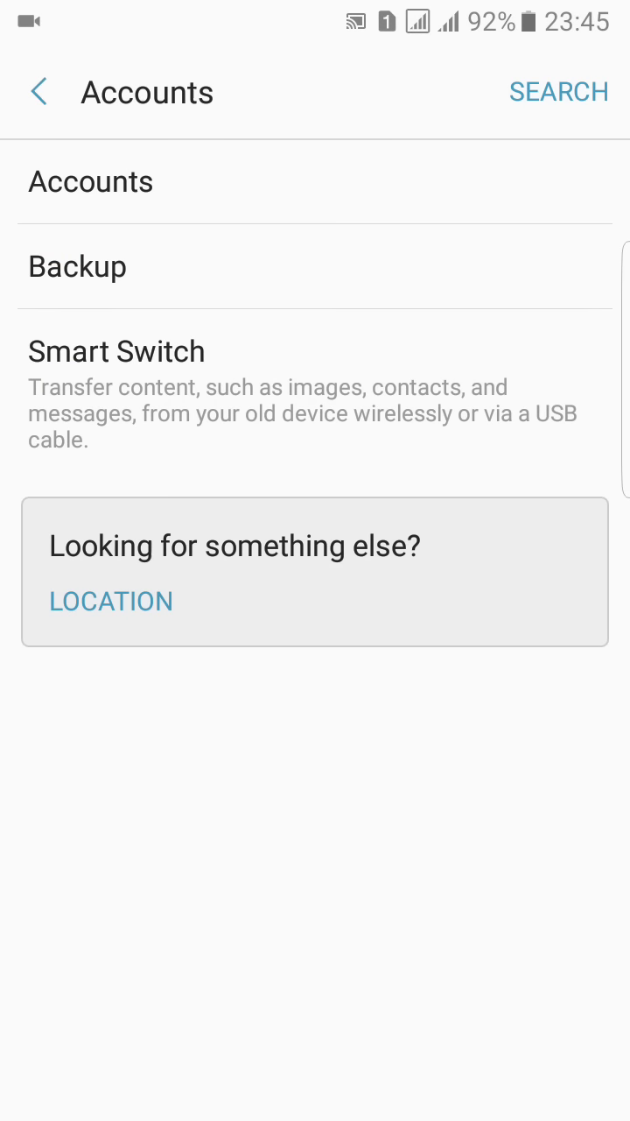
click(37, 91)
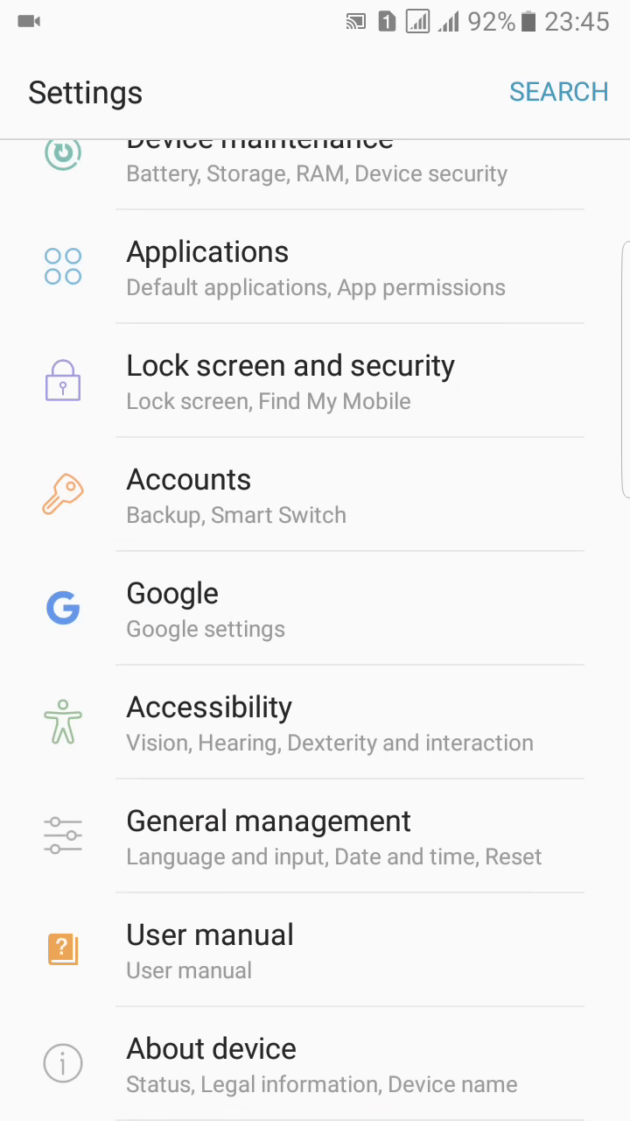
click(210, 707)
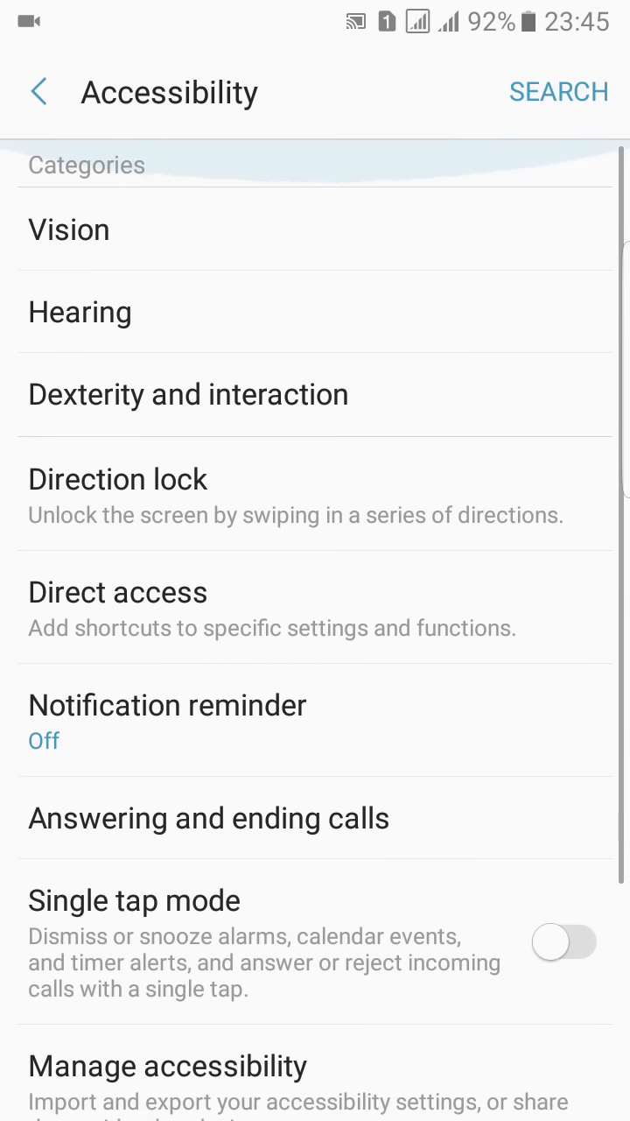
Back out of Accessibility to the home screen and relaunch Settings from the app drawer.
click(38, 91)
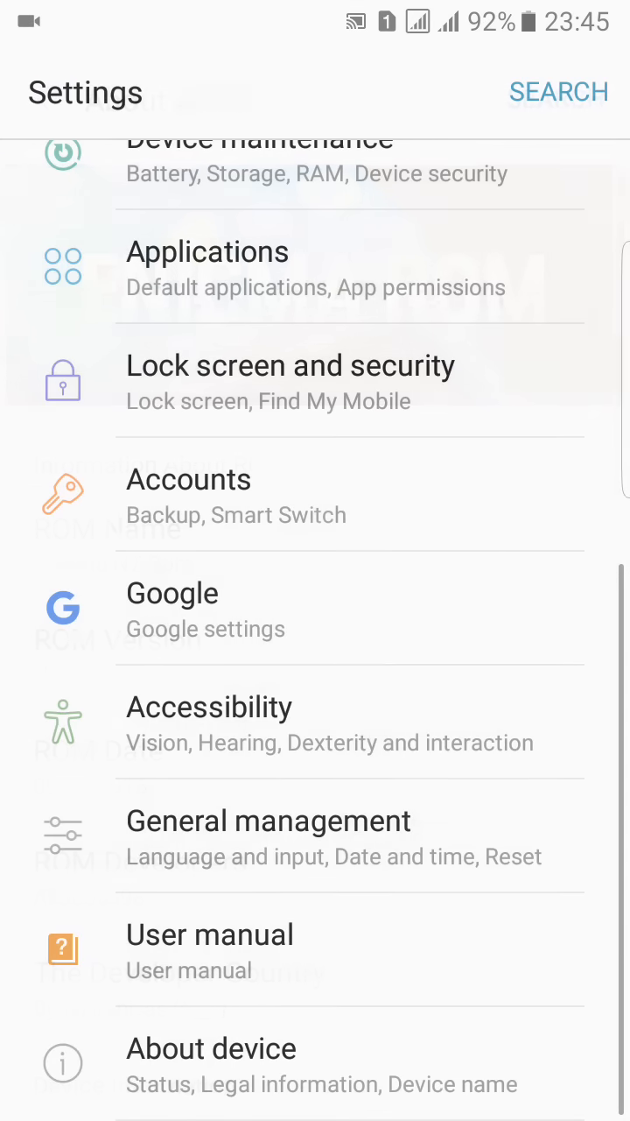
key(HOME)
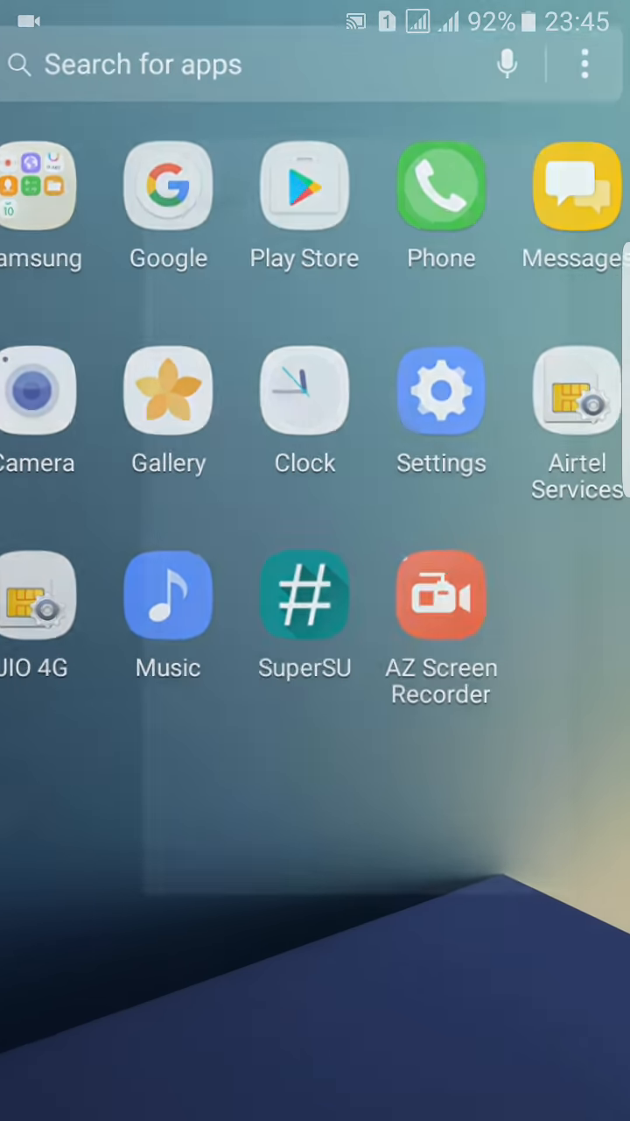
click(441, 391)
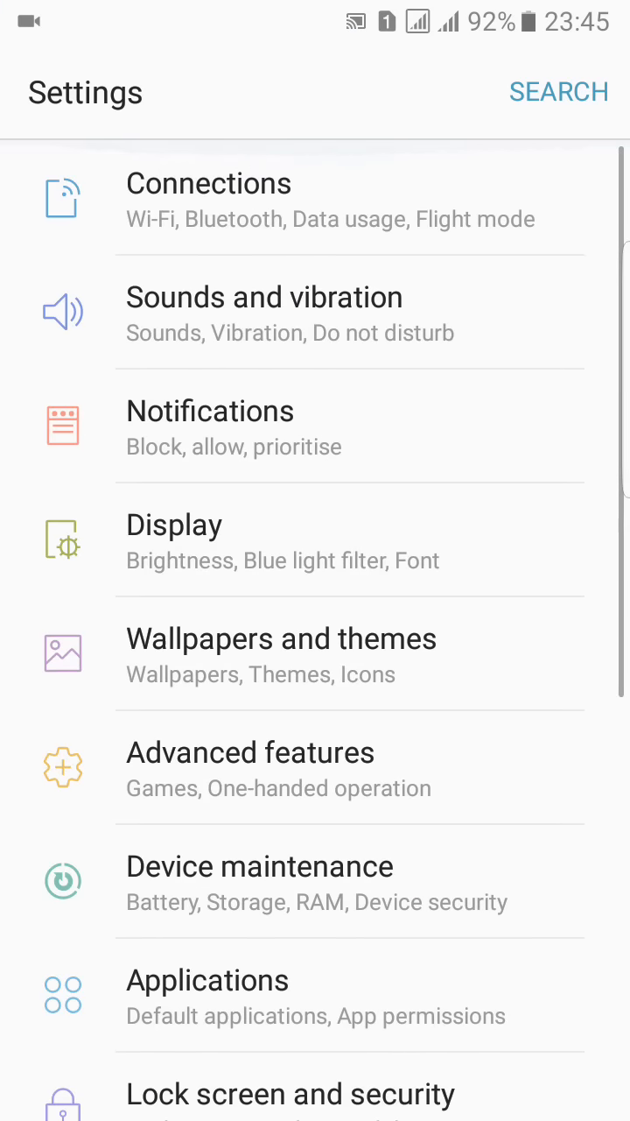